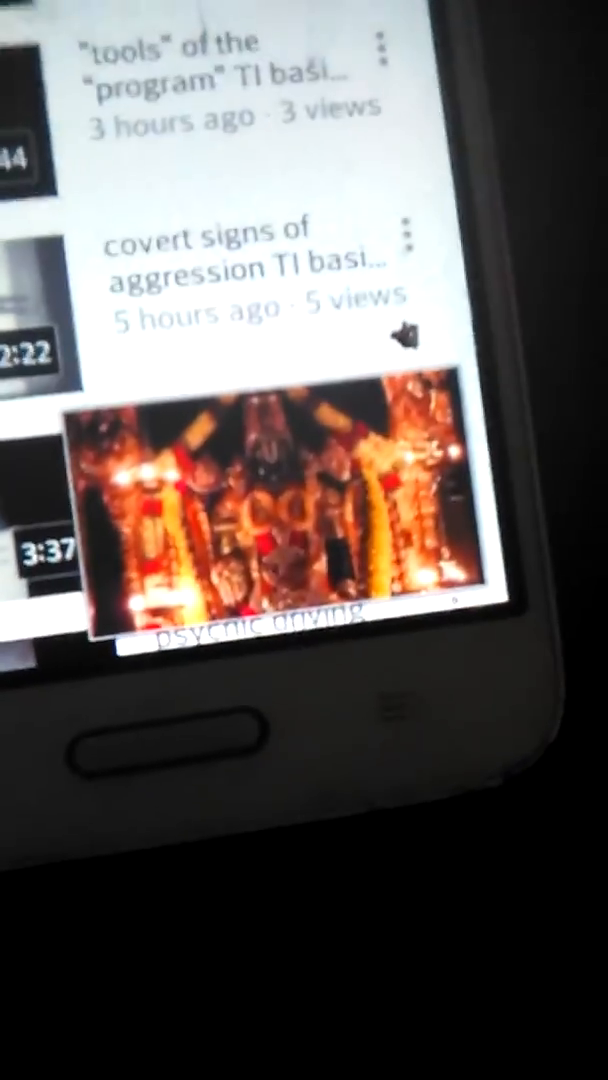
pyautogui.scroll(-3)
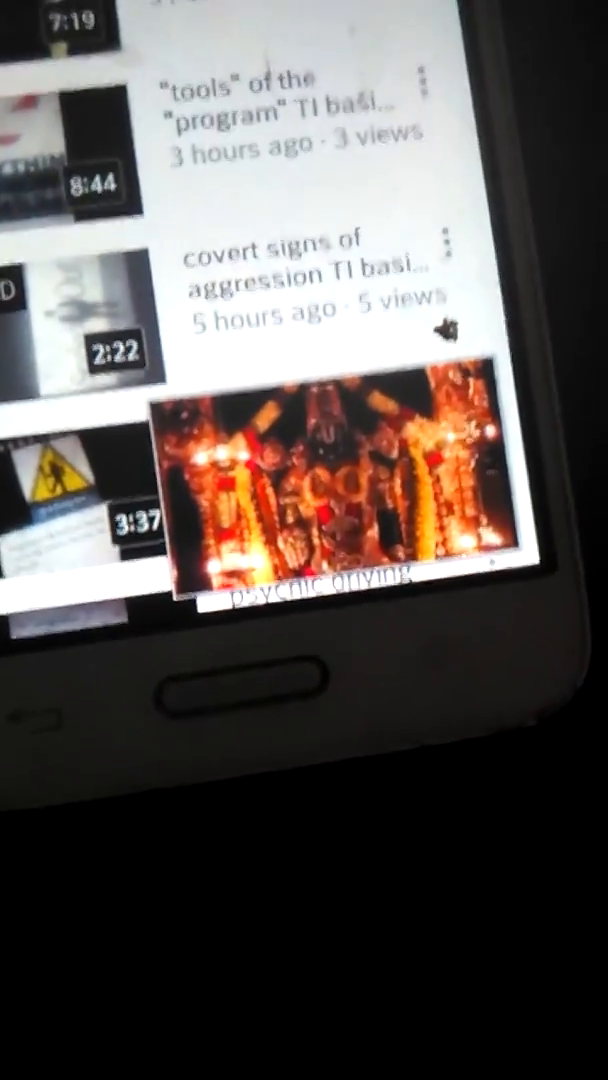
pyautogui.scroll(3)
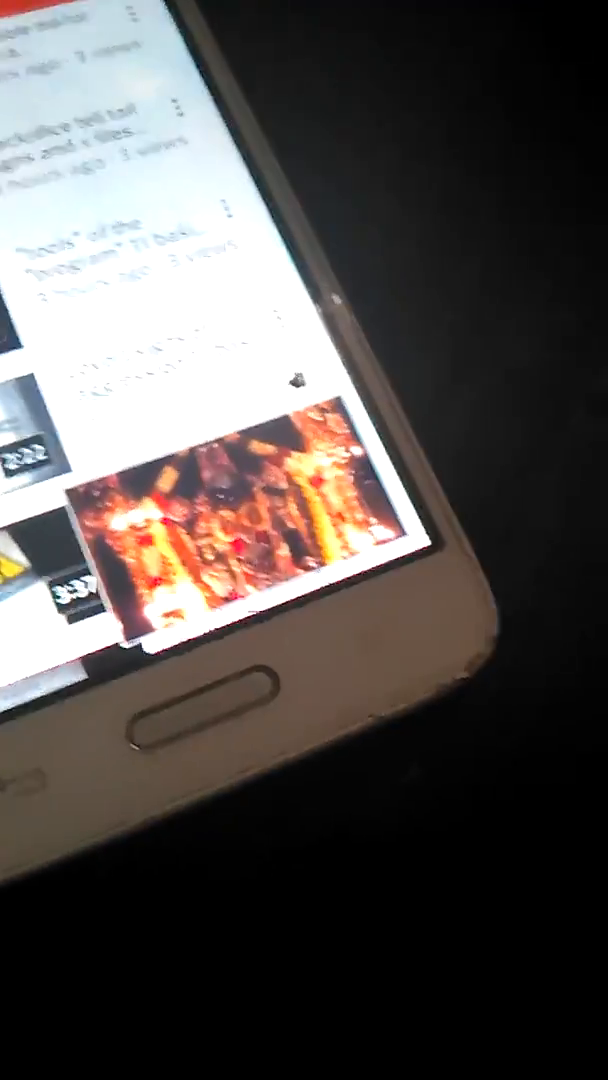
pyautogui.scroll(-3)
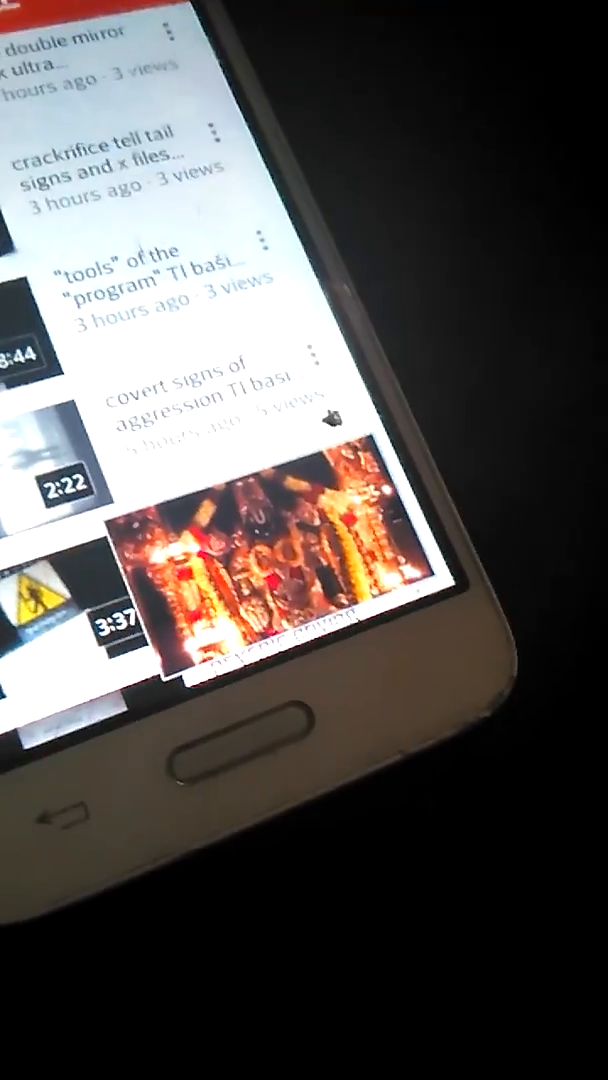